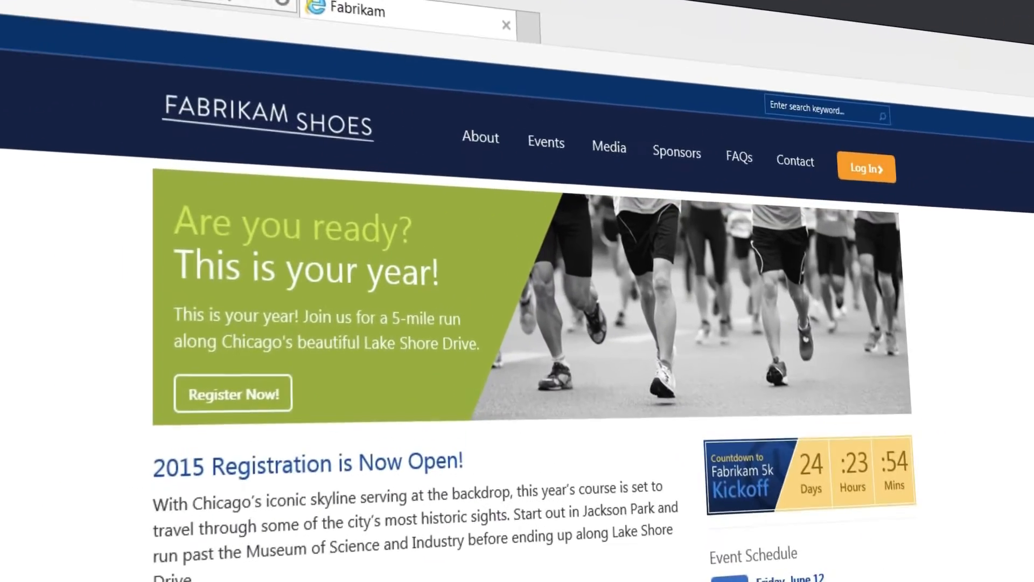
# Step: Scroll from the Fabrikam home page down to the Lakeview Runners group and its Skype Meetup chat
pyautogui.scroll(-3)
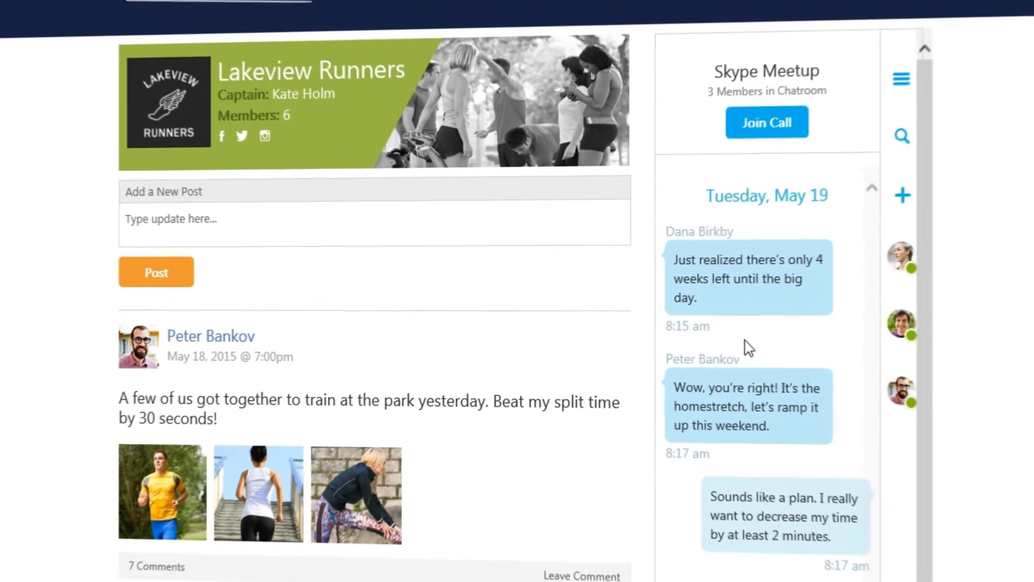
pyautogui.scroll(-3)
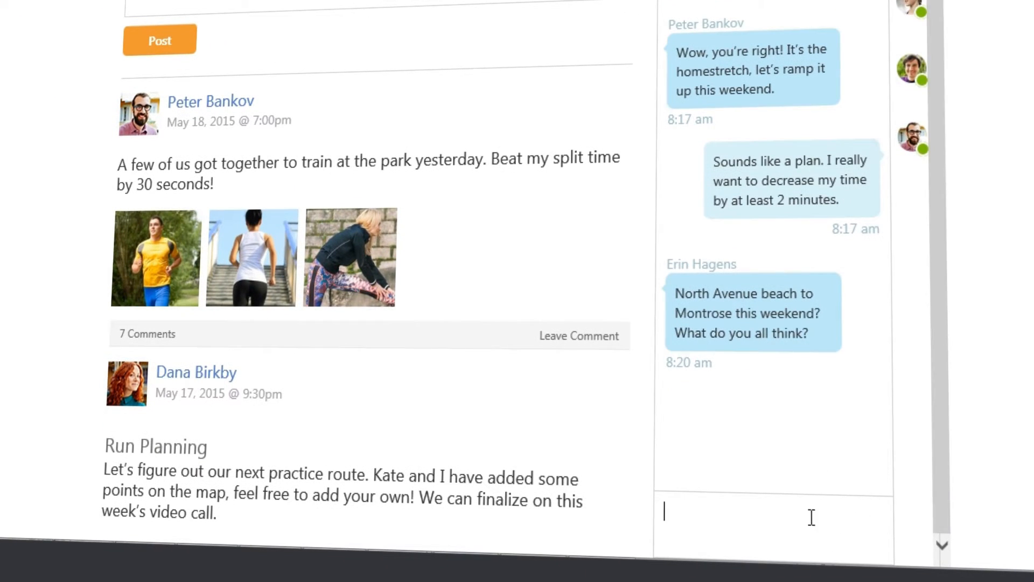
# Step: Send 'Hi guys! Should we plan our practice routes?' to the group chat and view the replies and route map
pyautogui.write('Hi guys! Should we plan our practice r')
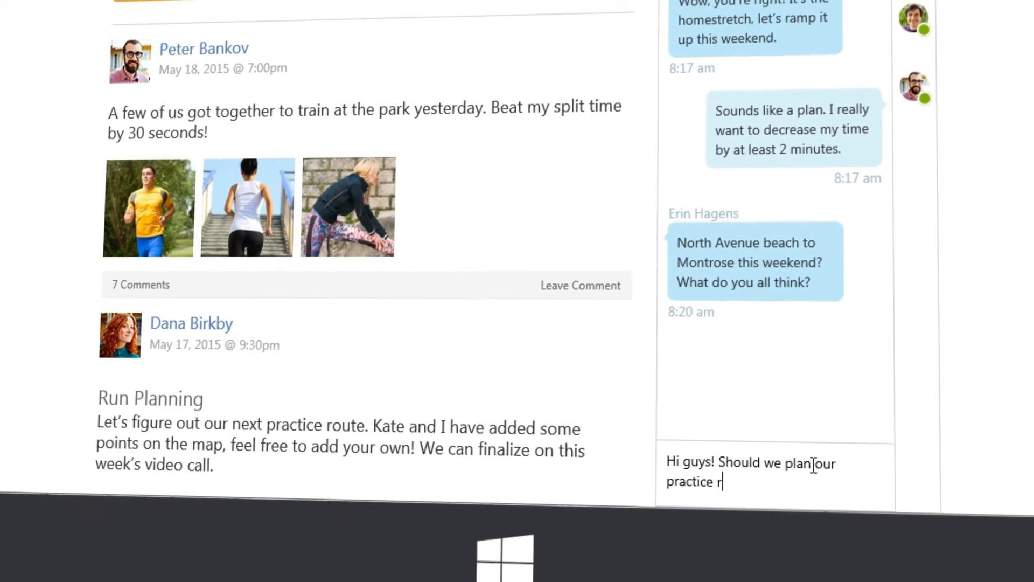
pyautogui.press('Return')
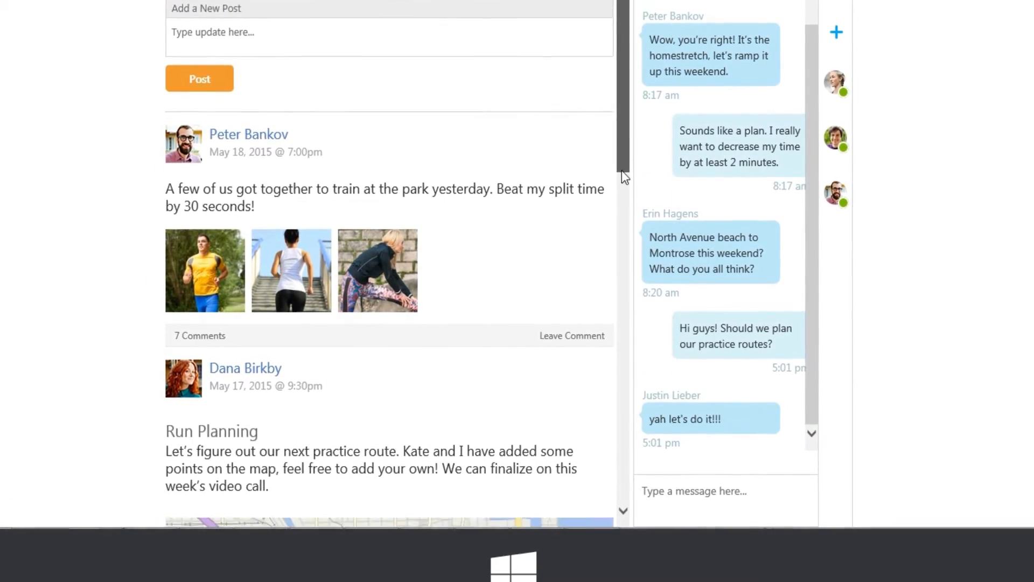
pyautogui.scroll(-3)
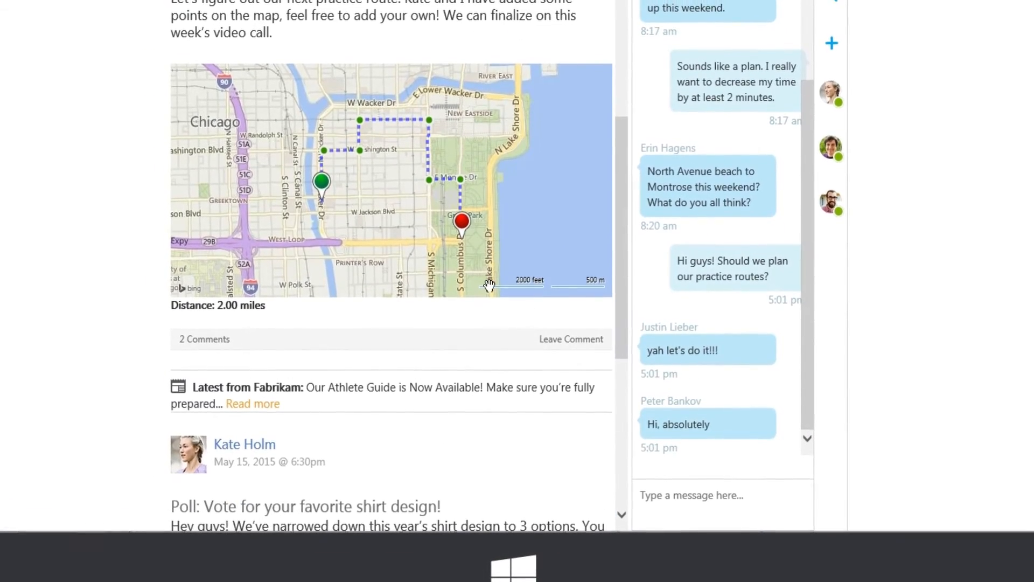
pyautogui.scroll(-3)
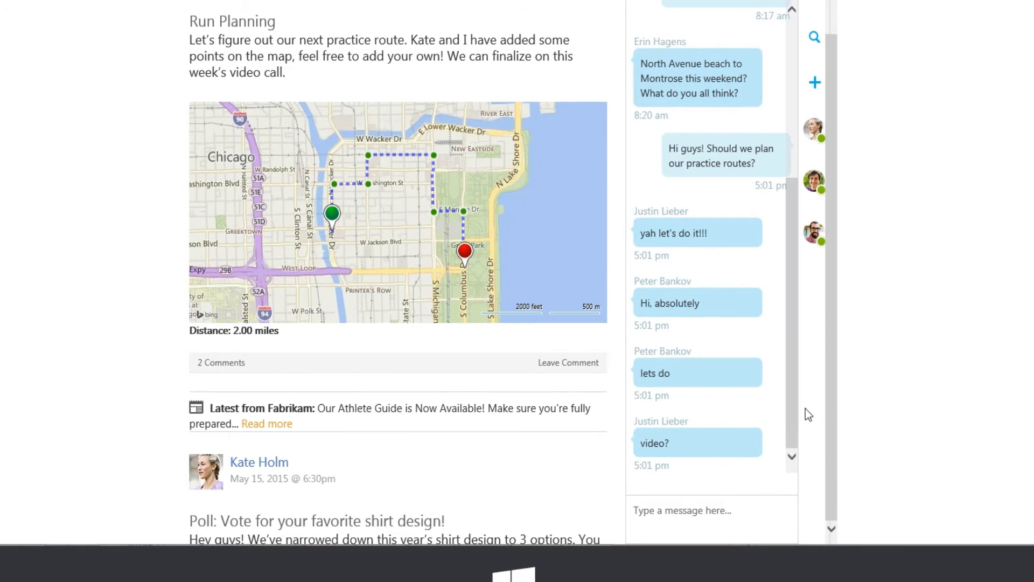
pyautogui.scroll(3)
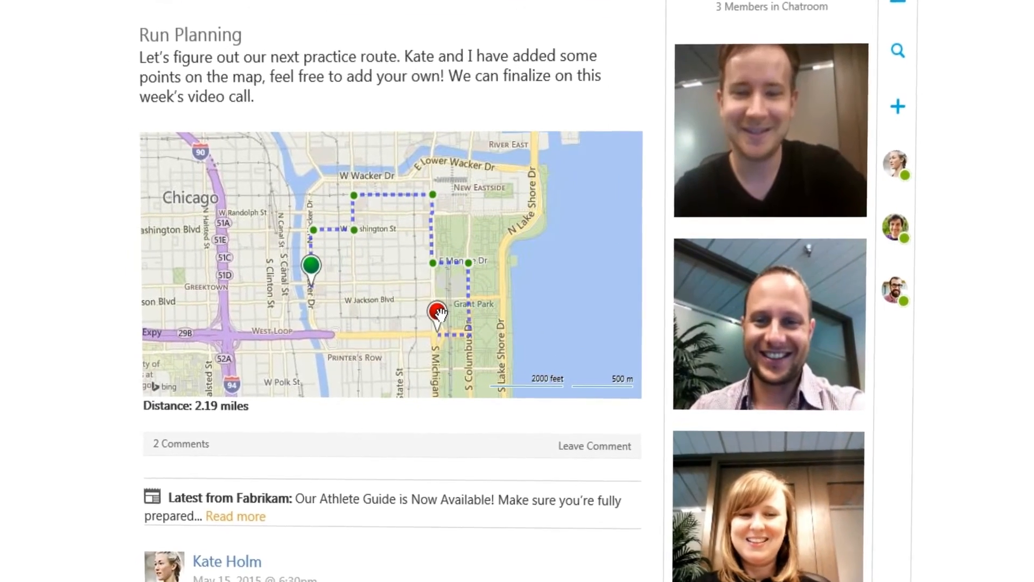
pyautogui.scroll(-3)
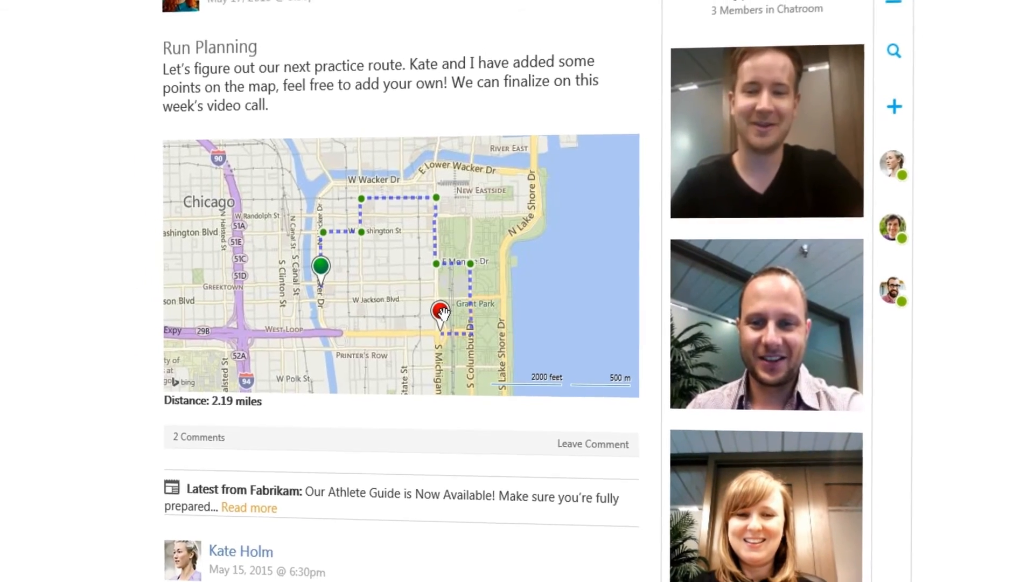
pyautogui.scroll(-3)
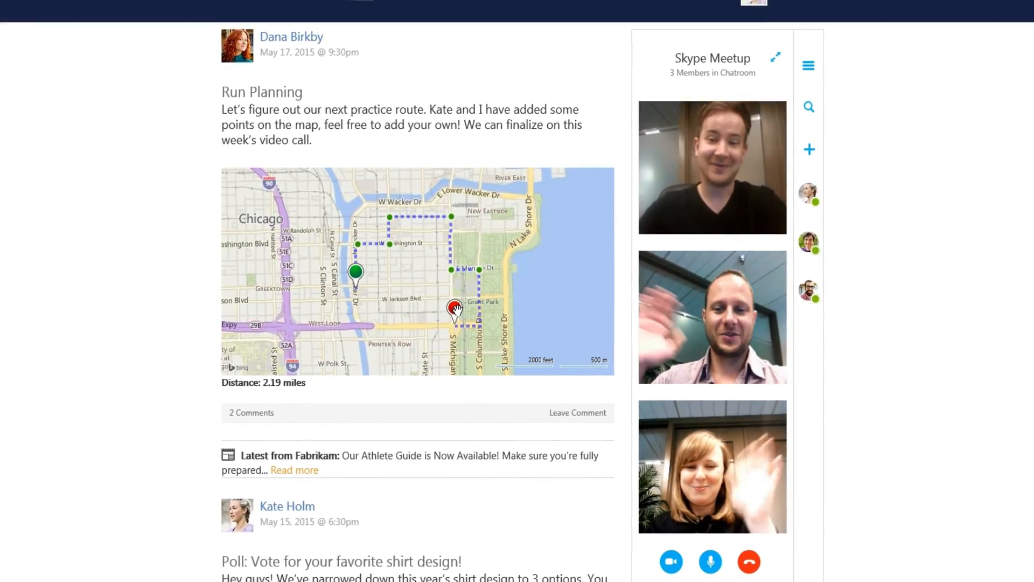
pyautogui.scroll(3)
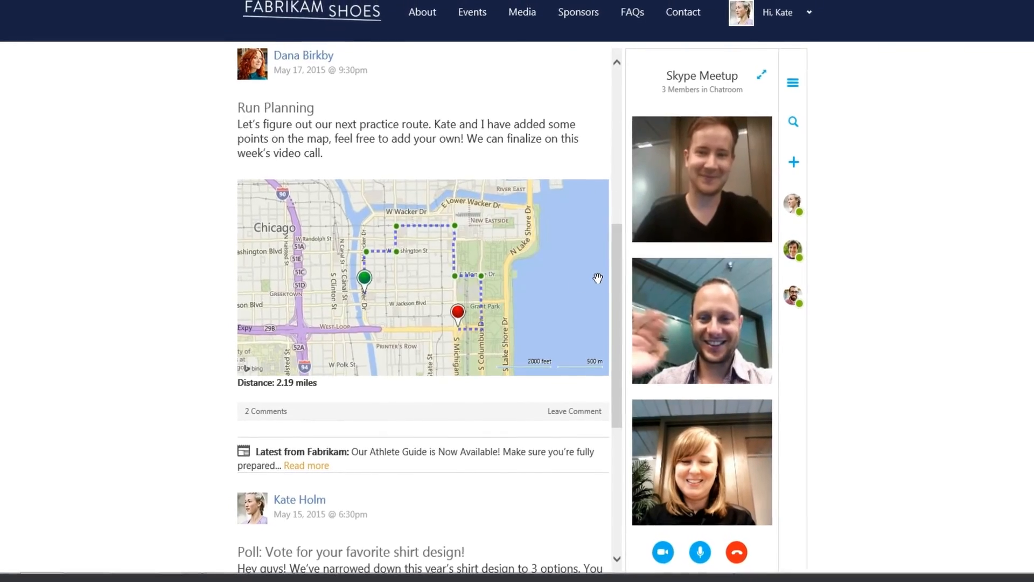